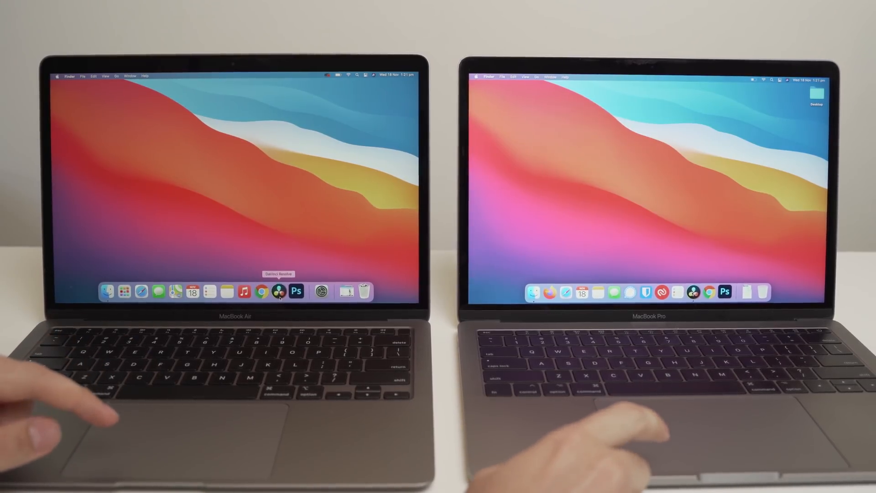
Launch DaVinci Resolve from the Dock on the MacBook Air, then the MacBook Pro
{"action": "left_click", "coordinate": [280, 291]}
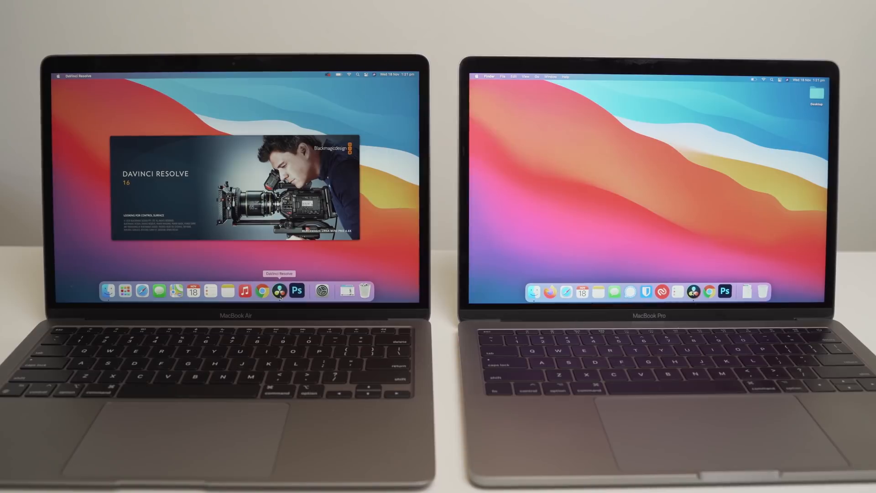
{"action": "left_click", "coordinate": [692, 292]}
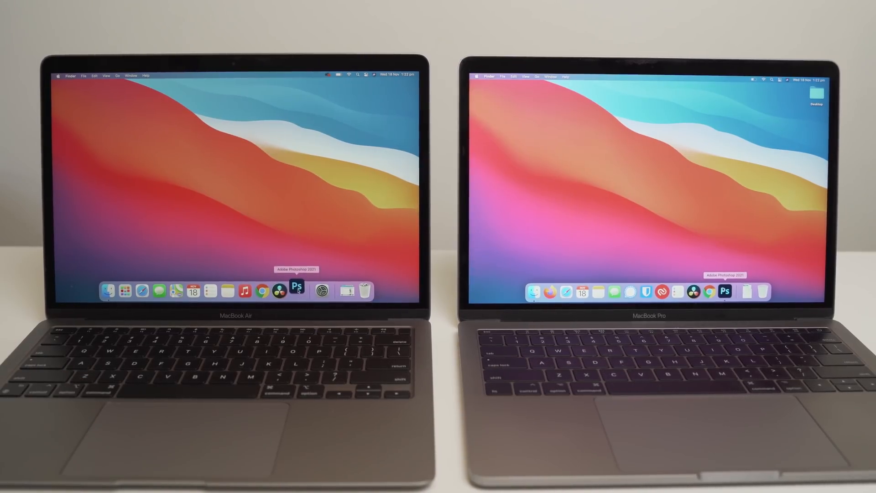
Launch Adobe Photoshop from the Dock on the MacBook Pro, then the MacBook Air
{"action": "left_click", "coordinate": [725, 291]}
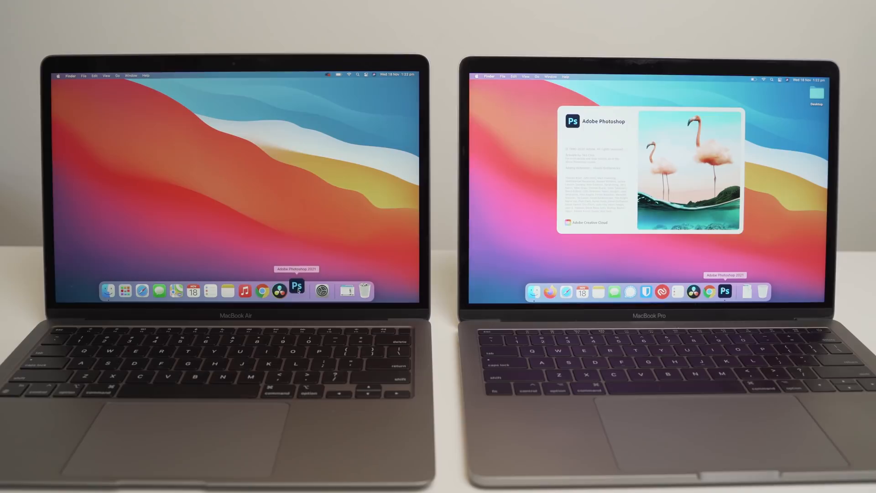
{"action": "left_click", "coordinate": [297, 289]}
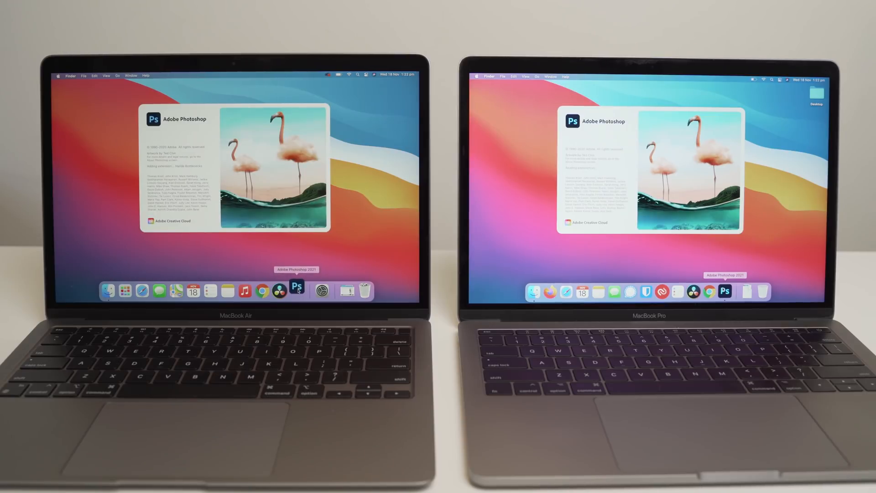